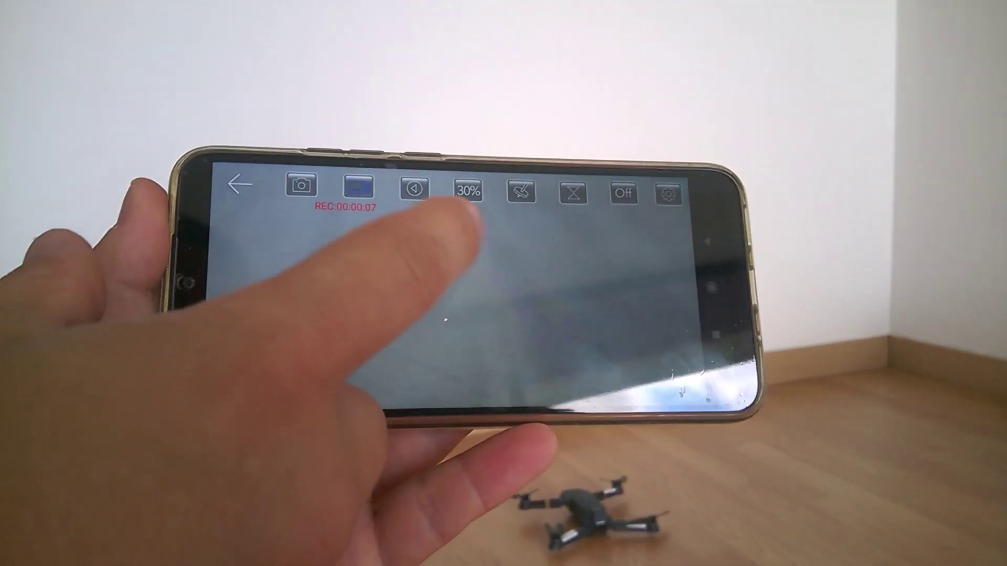
# Stop the recording and play back the saved 20210910181314.mp4, which shows only green
pyautogui.click(357, 189)
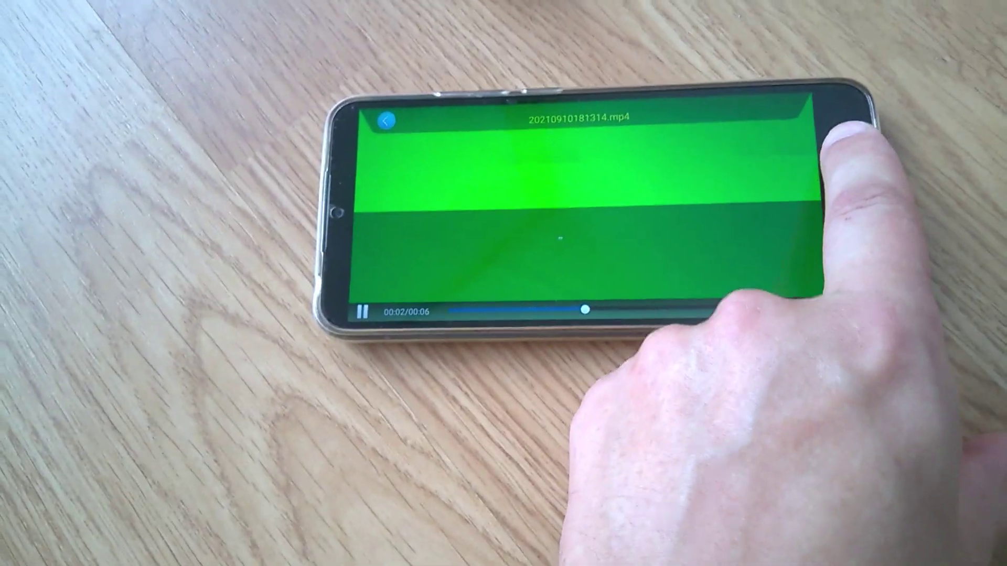
pyautogui.click(388, 121)
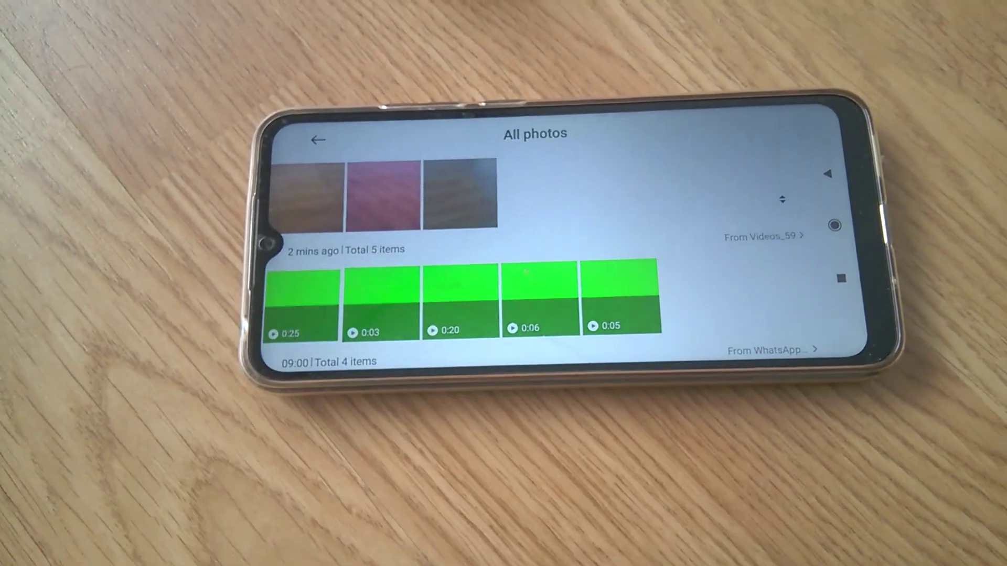
# View one of the green September 10, 2021 drone videos on its own in the Gallery
pyautogui.click(305, 308)
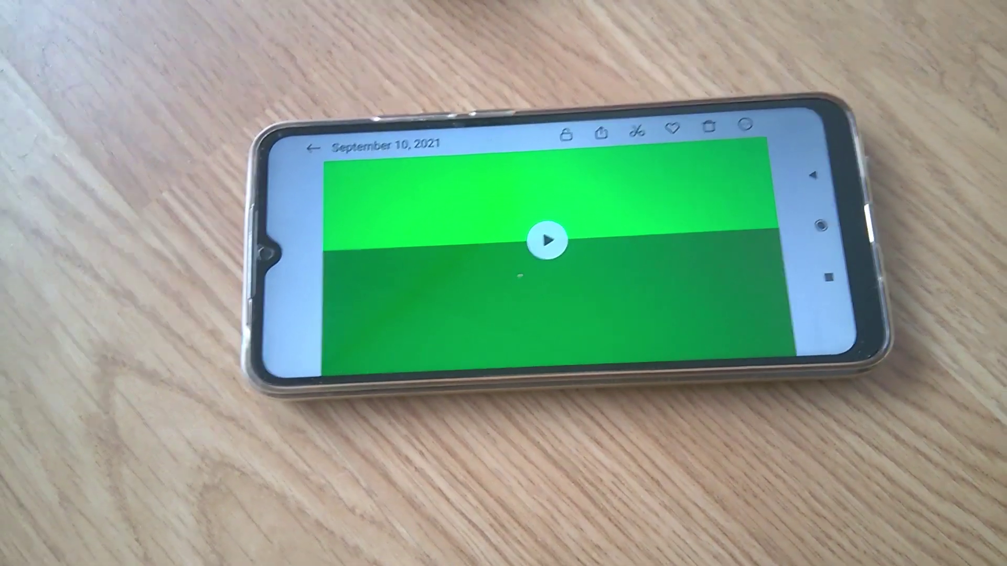